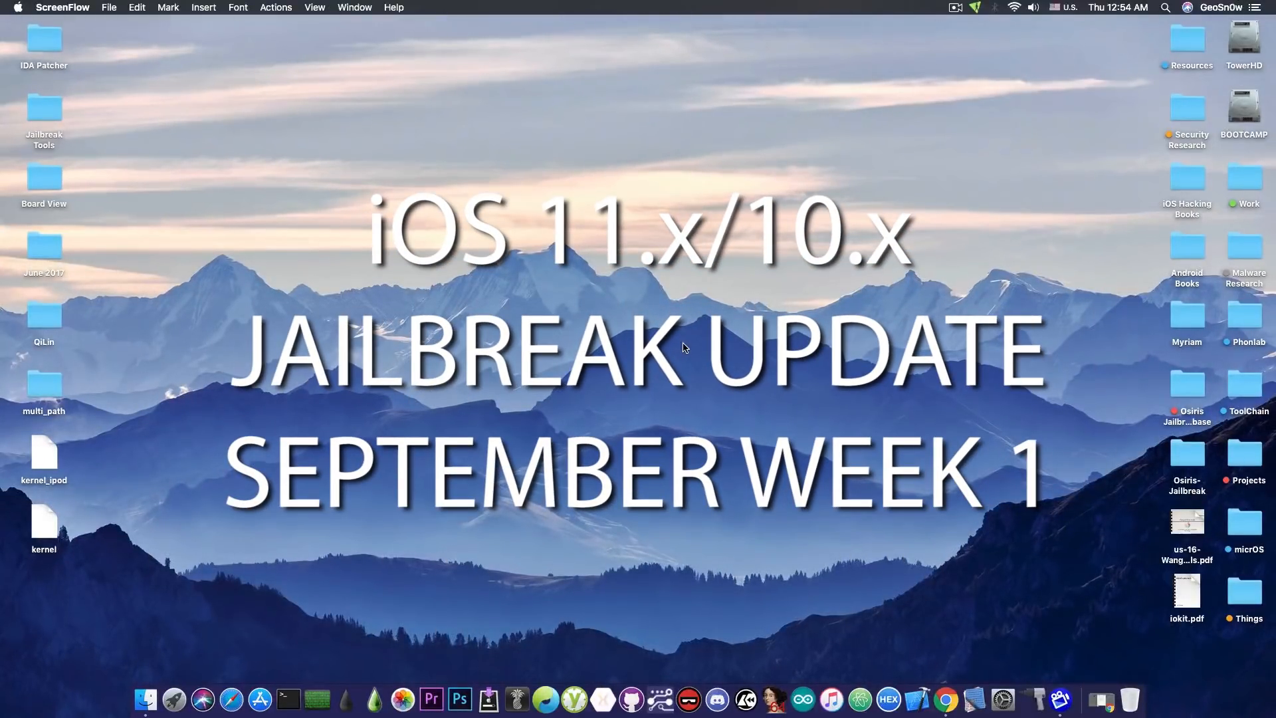
{"action": "mouse_move", "coordinate": [723, 386]}
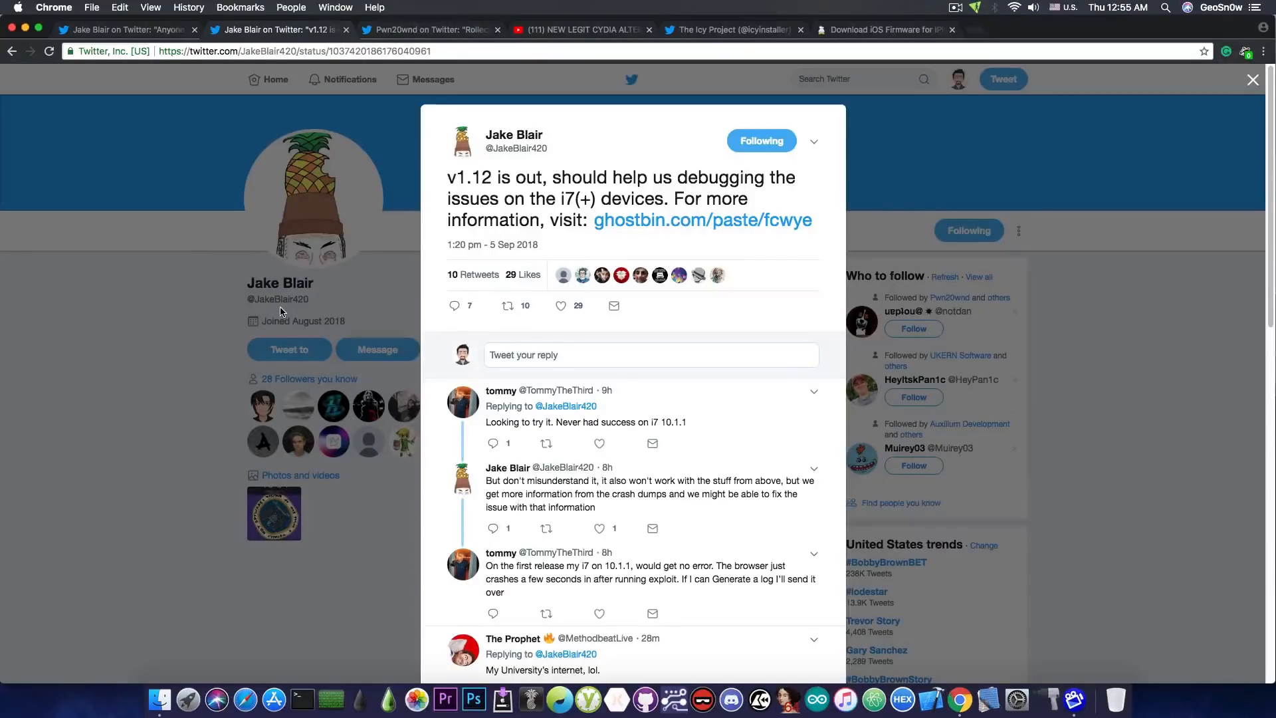
{"action": "mouse_move", "coordinate": [48, 172]}
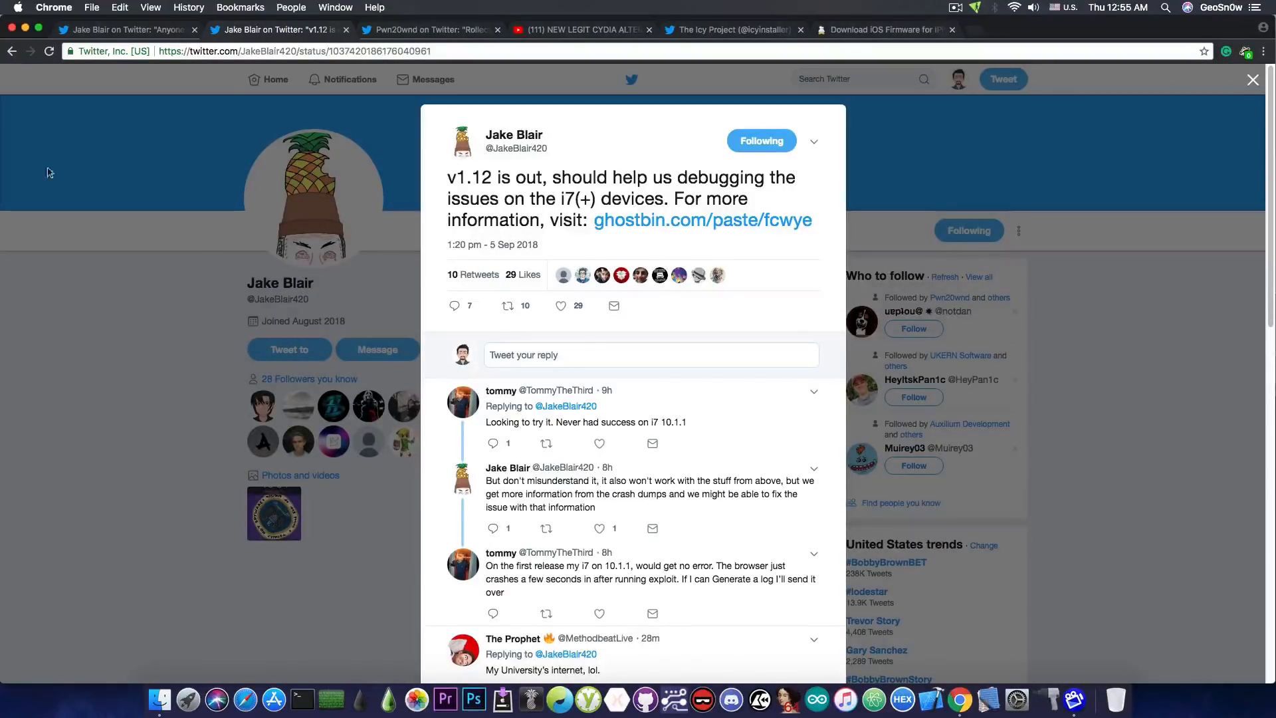
- Switch to Jake Blair's tweet offering an iOS 10.x jailbreak via totally-not.spyware.lol
{"action": "left_click", "coordinate": [122, 29]}
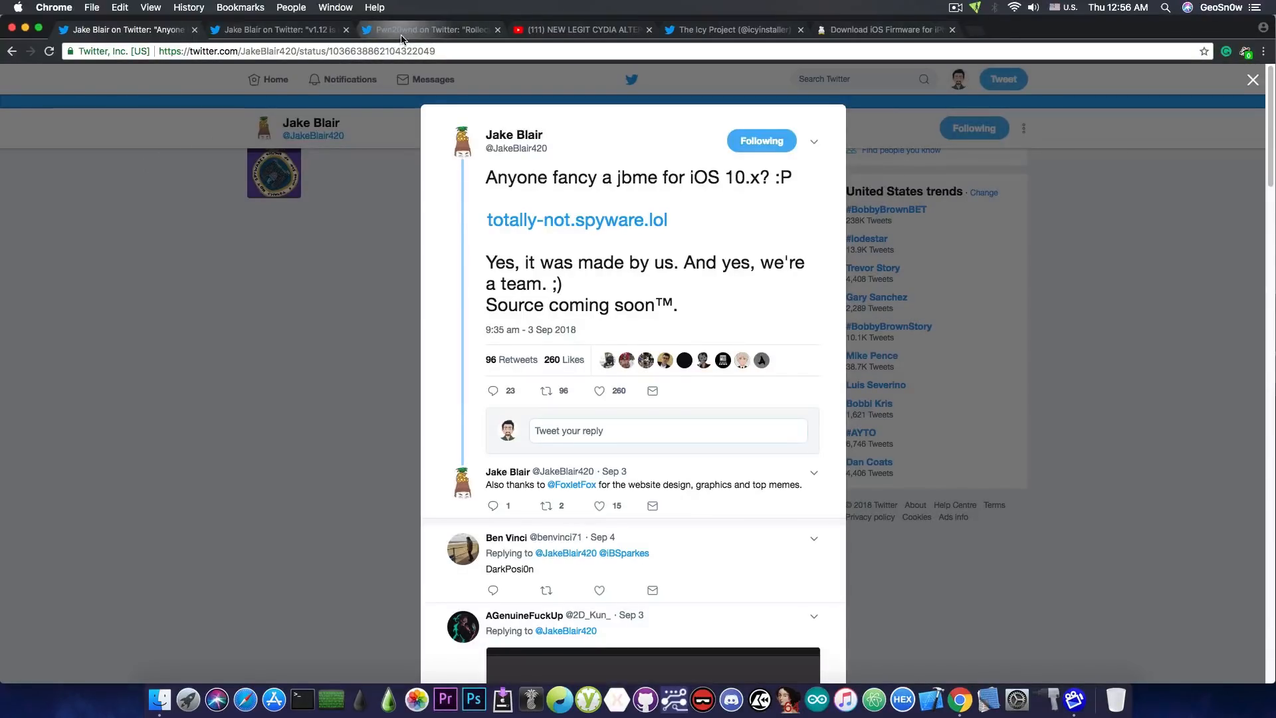
- Switch to Pwn20wnd's tweet, leading on to the Icy Installer YouTube video
{"action": "left_click", "coordinate": [431, 29]}
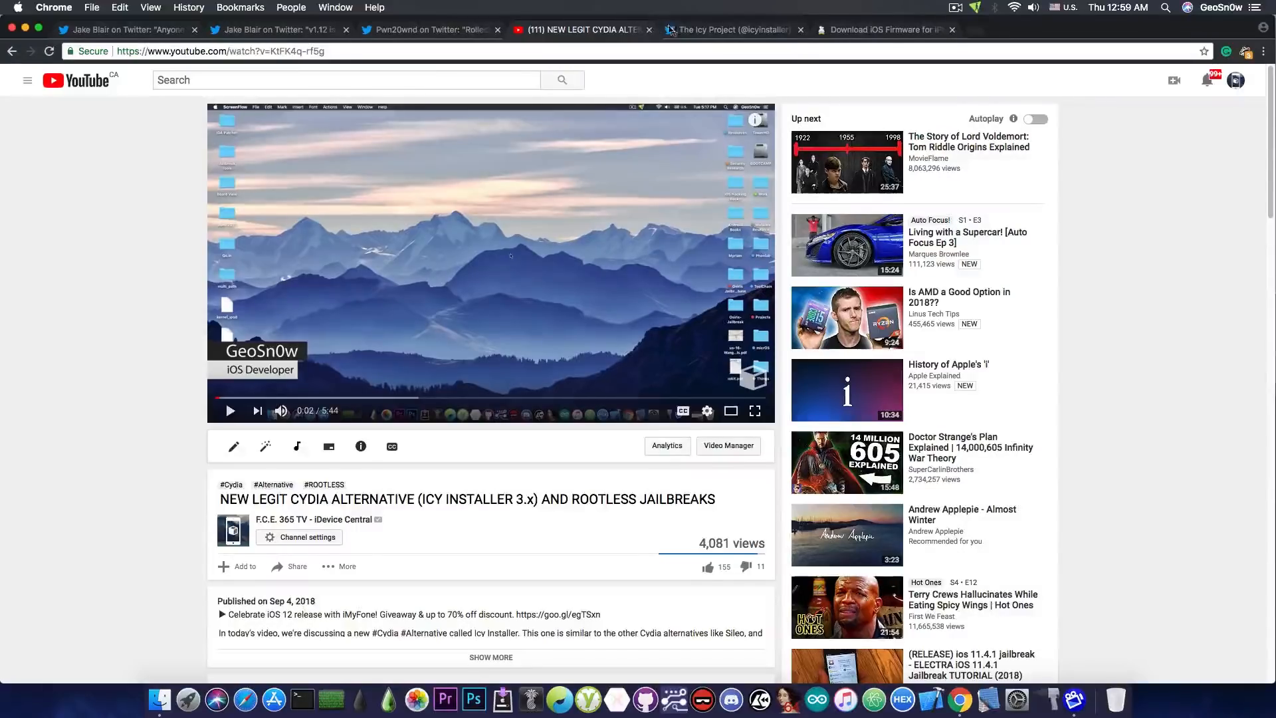
{"action": "left_click", "coordinate": [729, 29]}
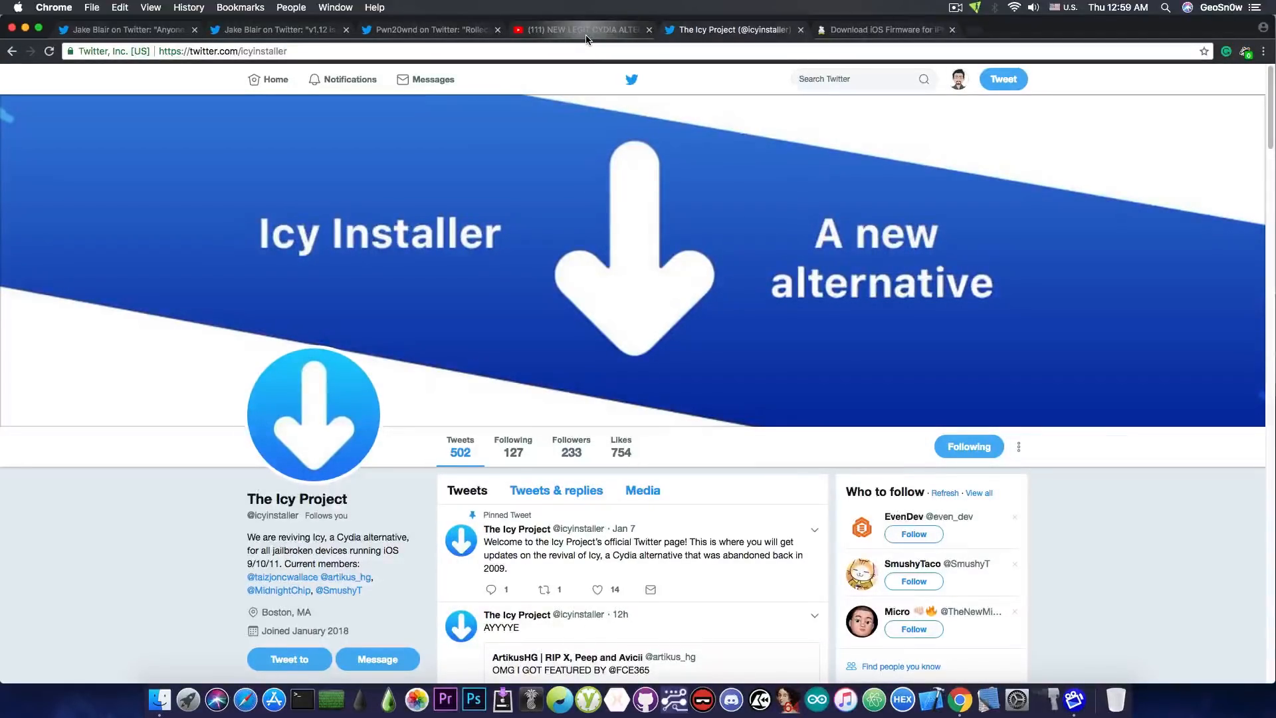
- Return to the 'New Legit Cydia Alternative' Icy Installer 3.x YouTube video
{"action": "left_click", "coordinate": [582, 30]}
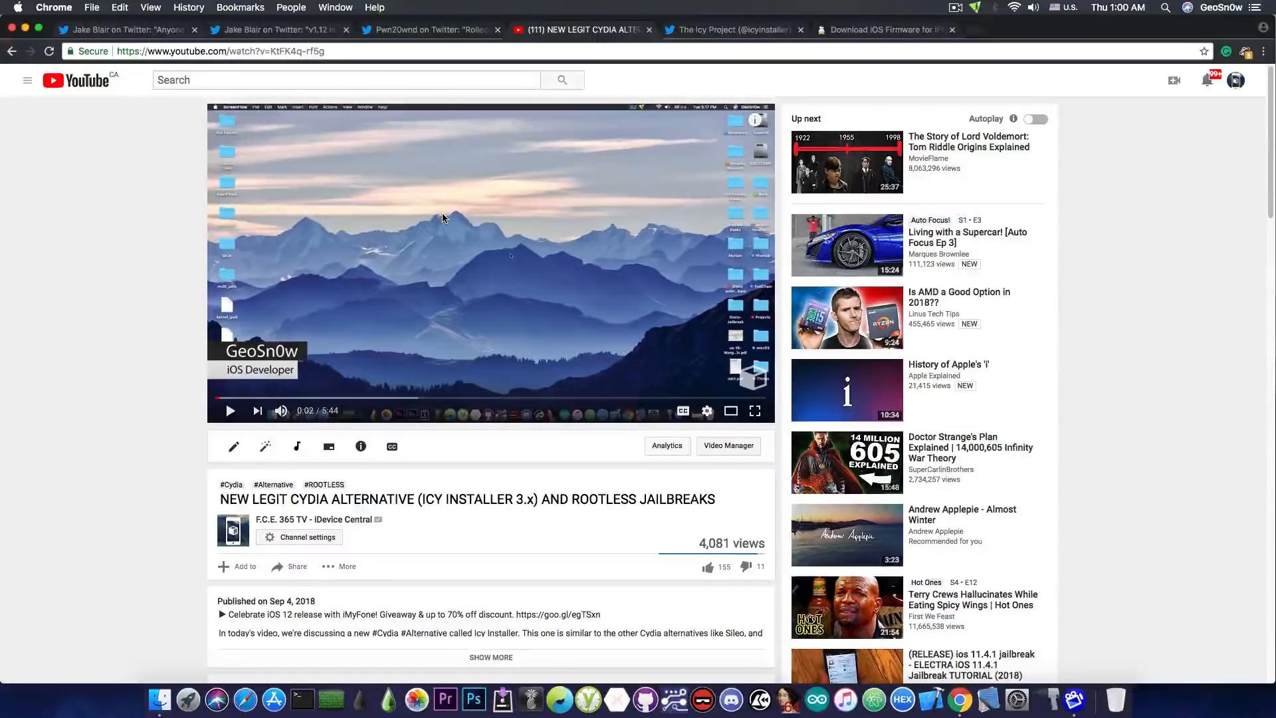
- Revisit The Icy Project profile, then show ipsw.me listing iPhone 8 Plus (GSM) firmware
{"action": "left_click", "coordinate": [729, 29]}
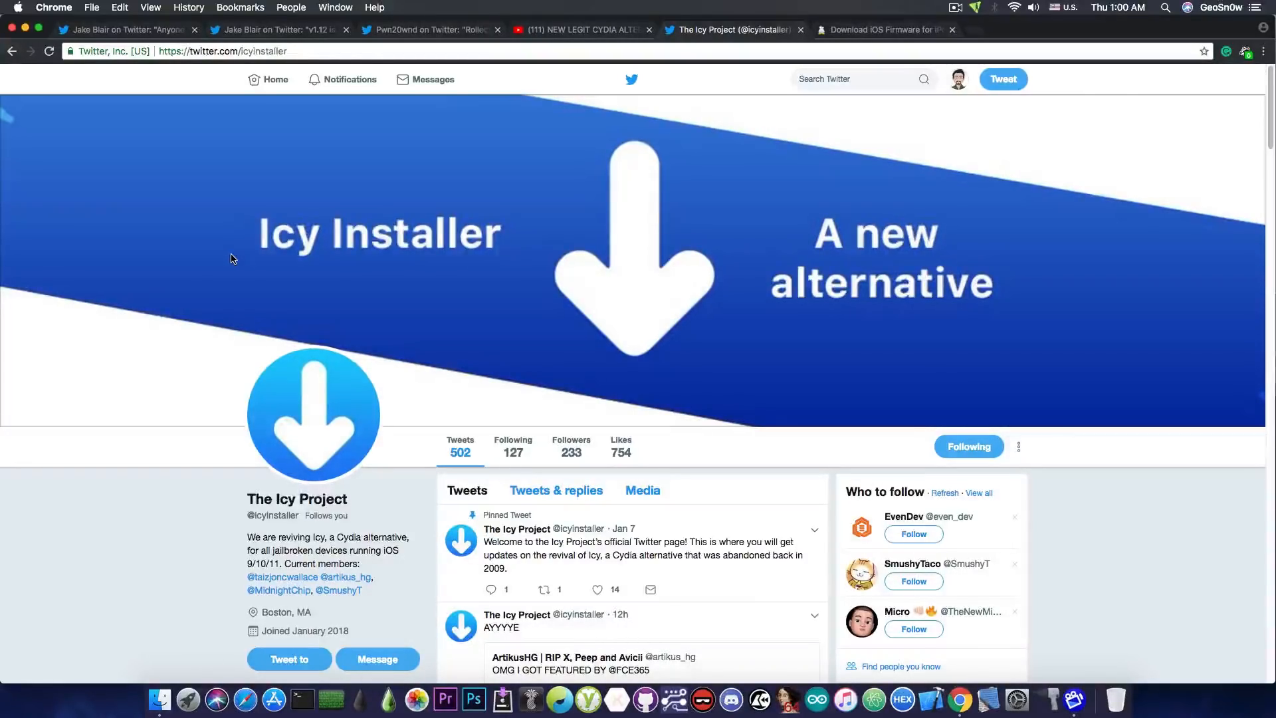
{"action": "left_click", "coordinate": [883, 29]}
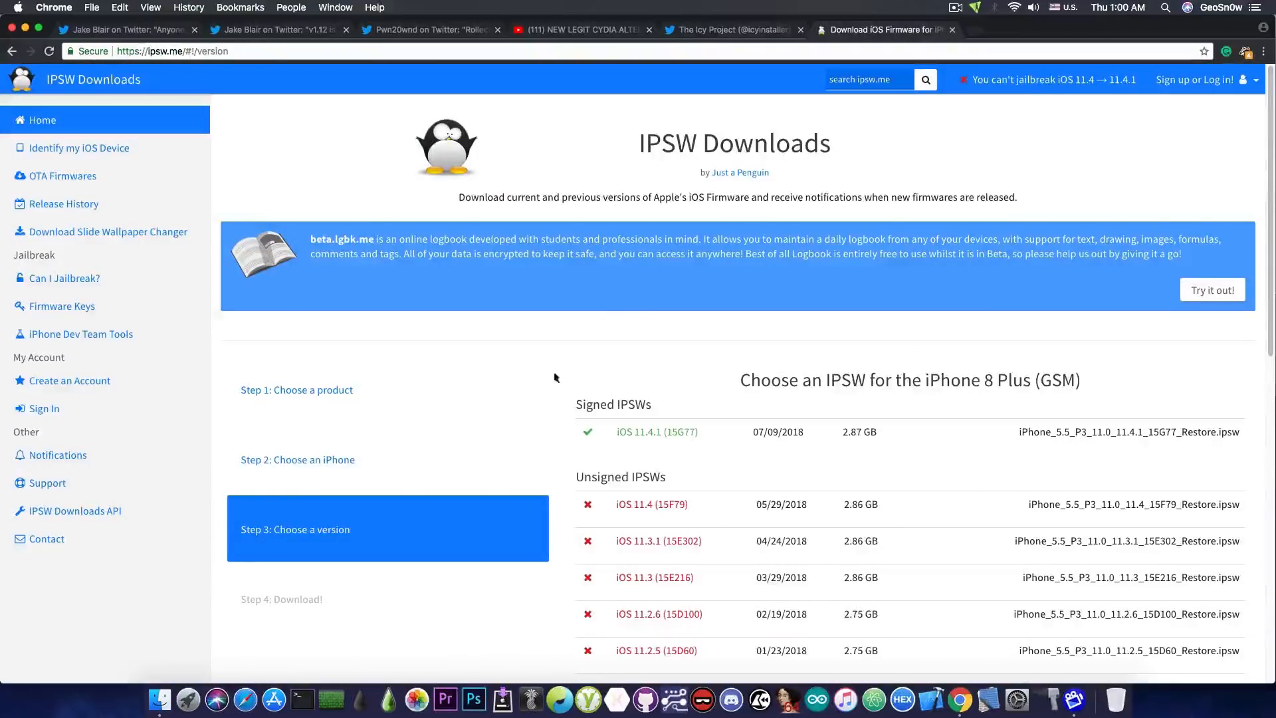